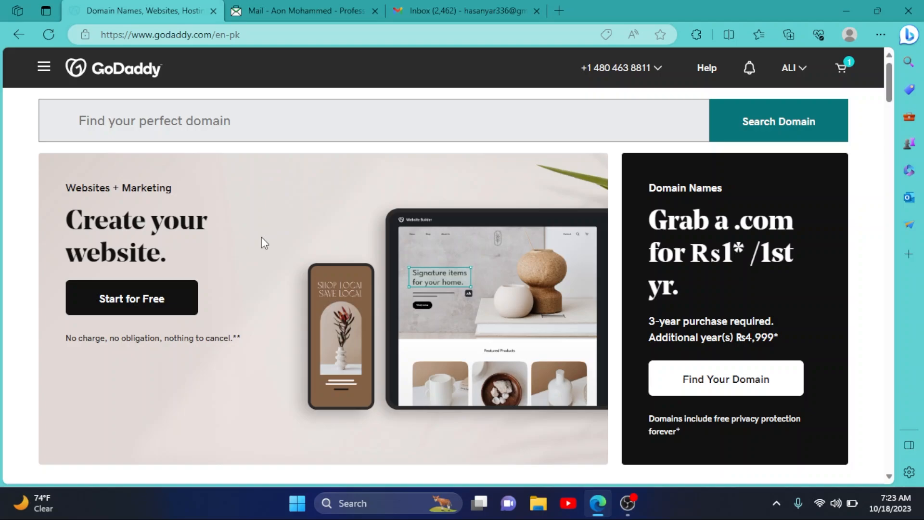
mouse_move(261, 218)
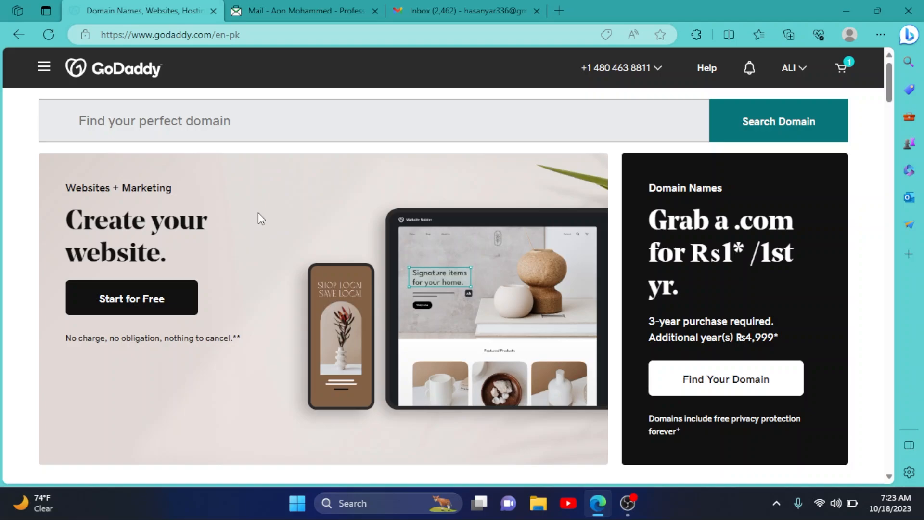
mouse_move(777, 100)
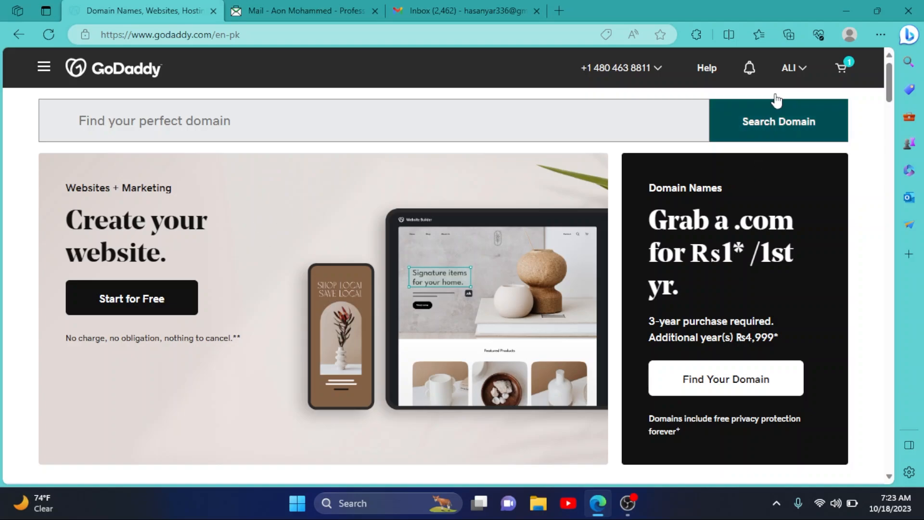
Step: Go to GoDaddy My Products, manage all Email & Office, and scroll to the Users list
click(791, 68)
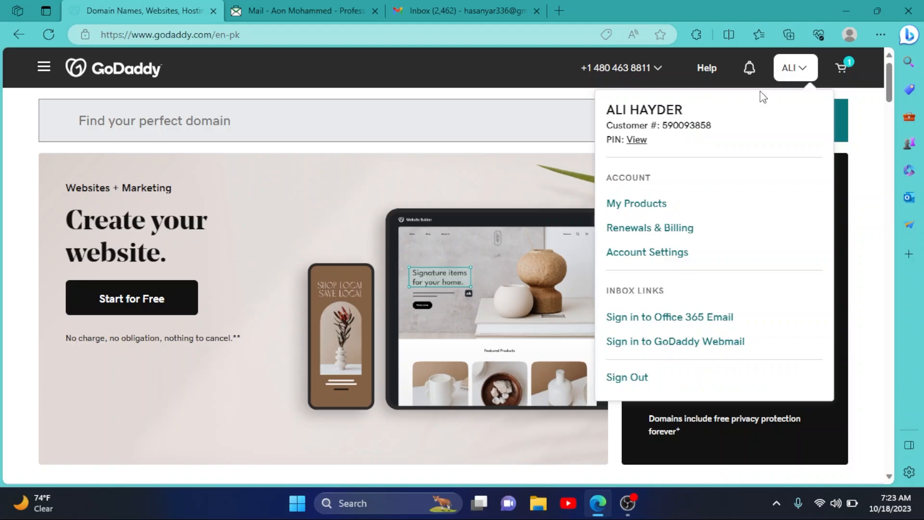
click(635, 203)
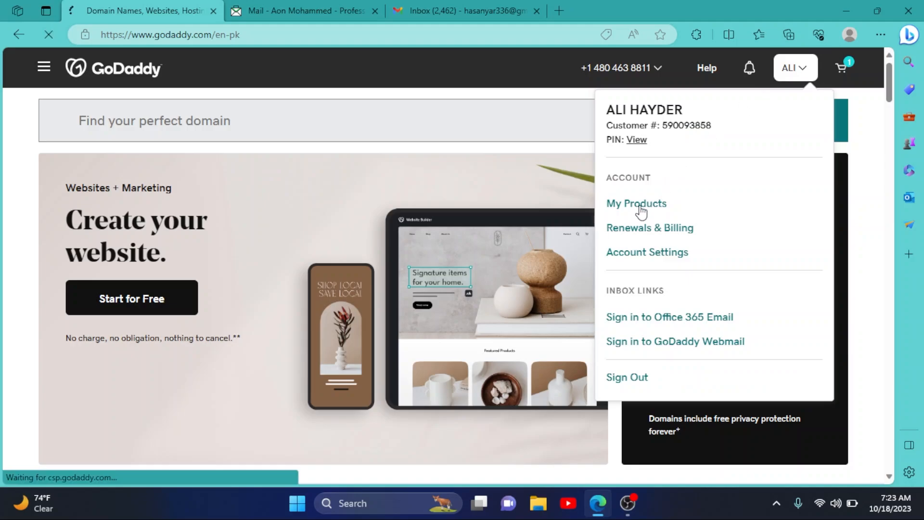
click(635, 203)
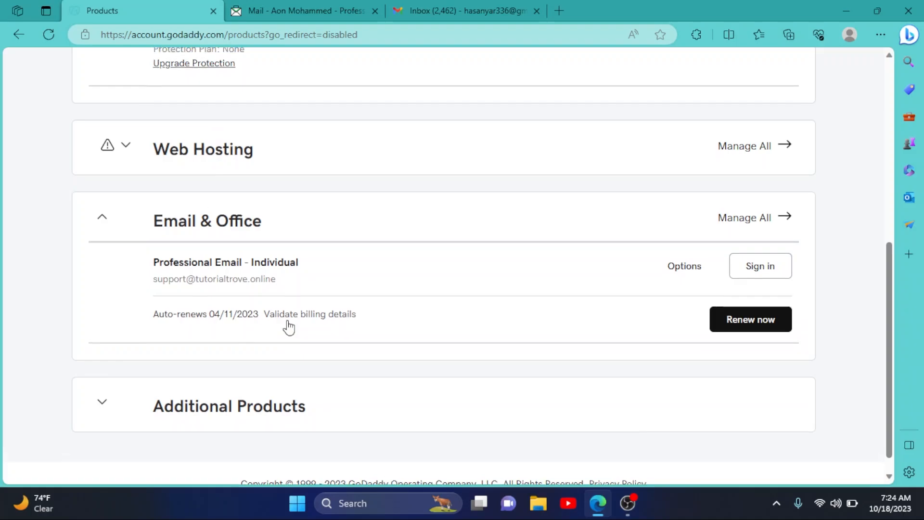
scroll(down, 3)
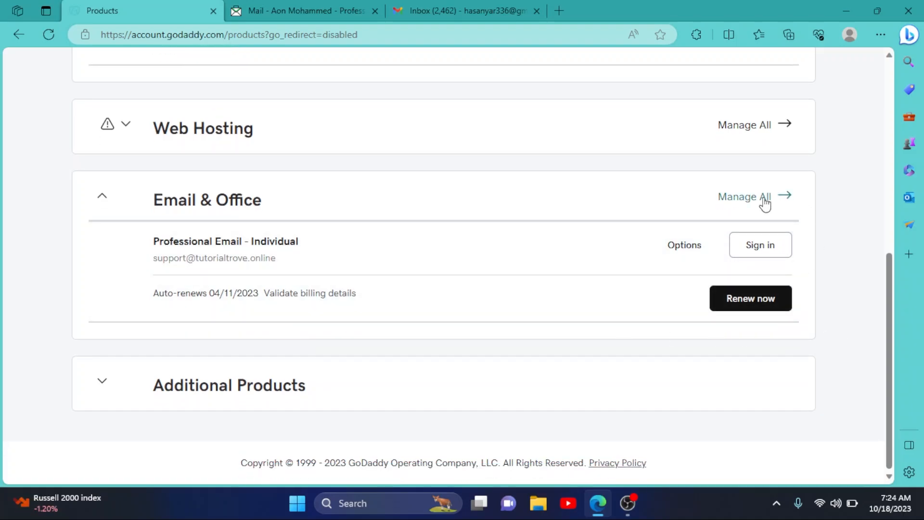
click(744, 196)
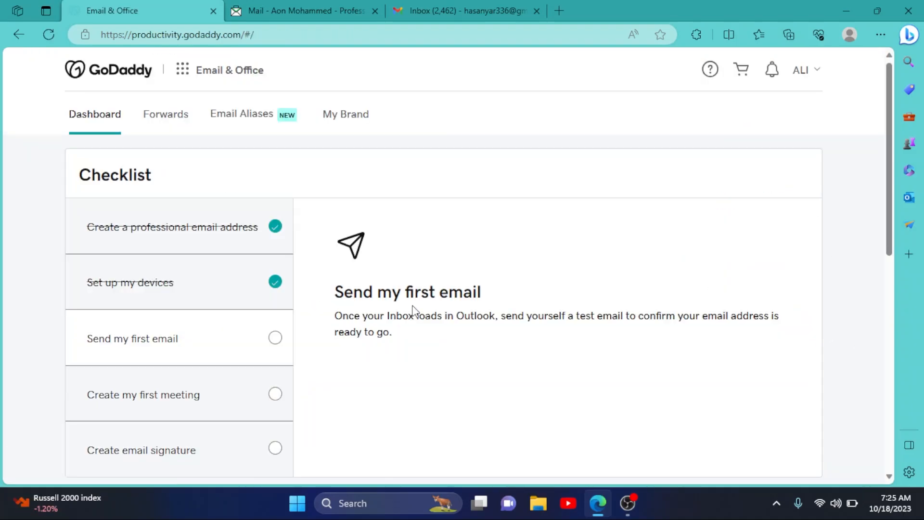
scroll(down, 3)
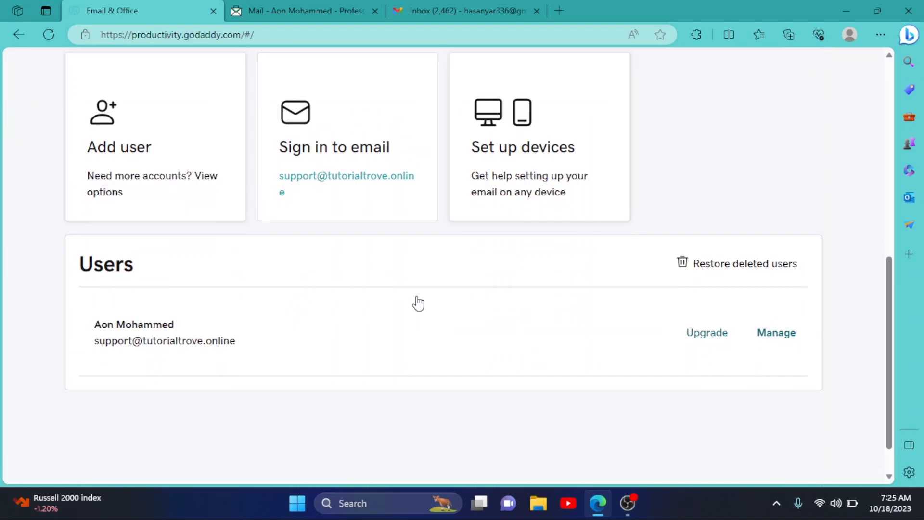
scroll(down, 3)
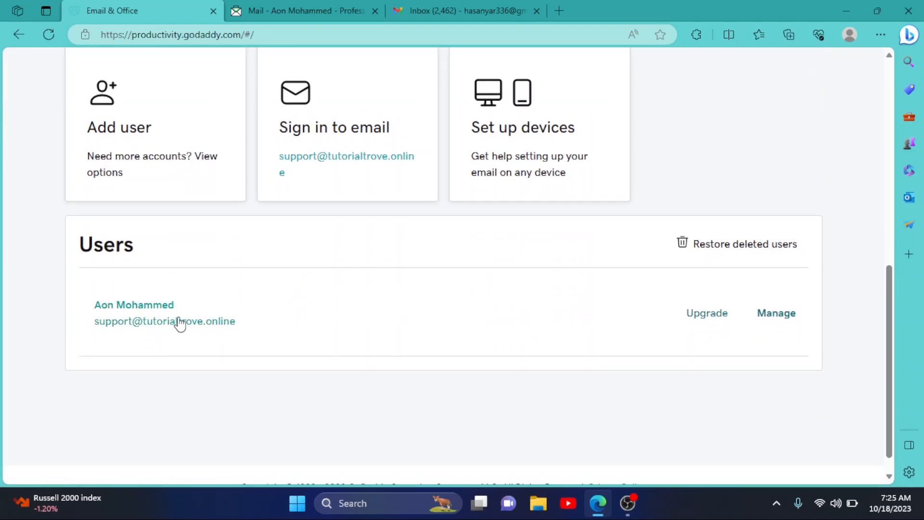
click(777, 313)
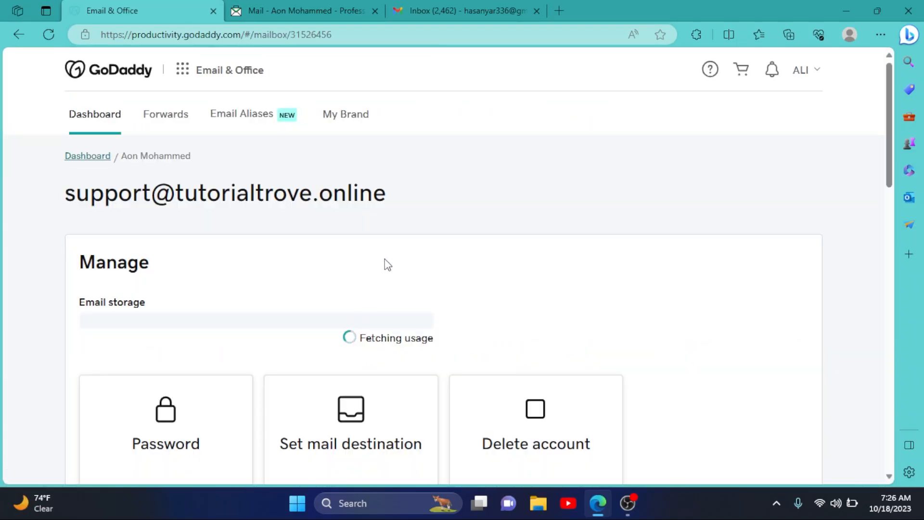
scroll(down, 3)
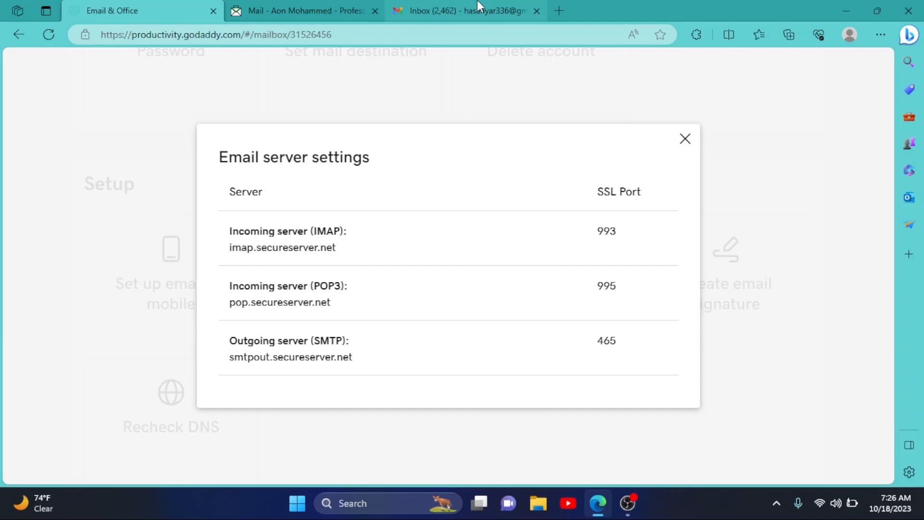
click(465, 11)
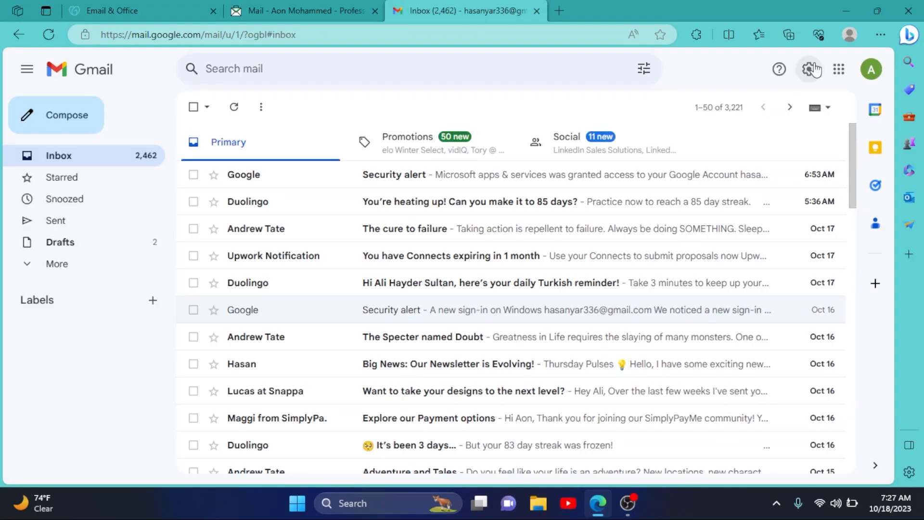
Step: Open Gmail's Accounts and Import settings and start adding a mail account
click(808, 68)
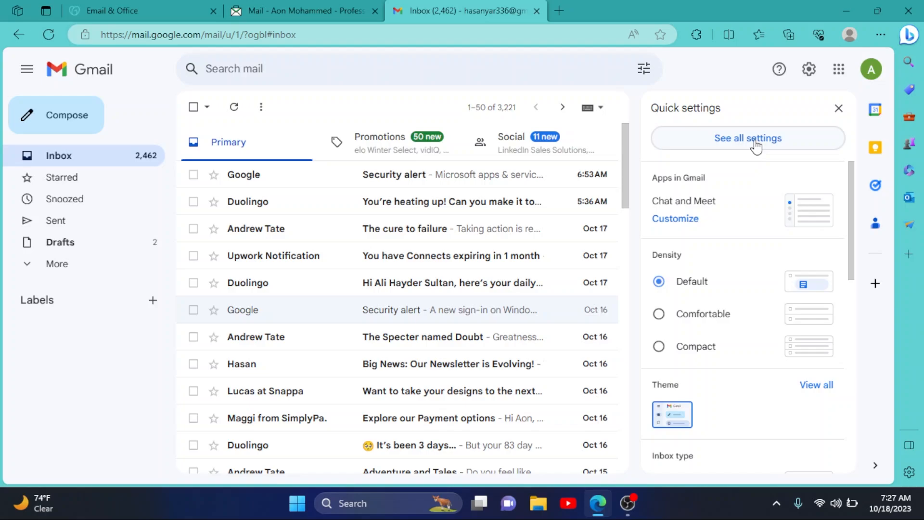
click(748, 138)
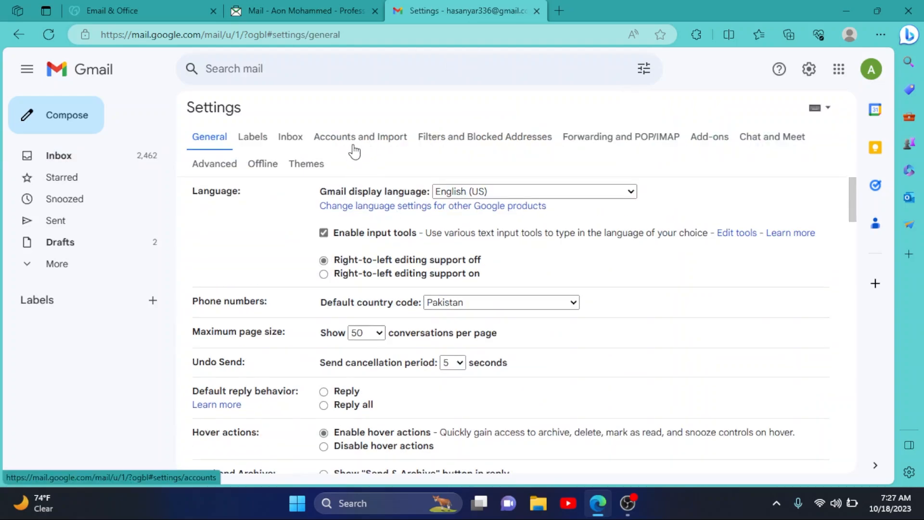
click(360, 136)
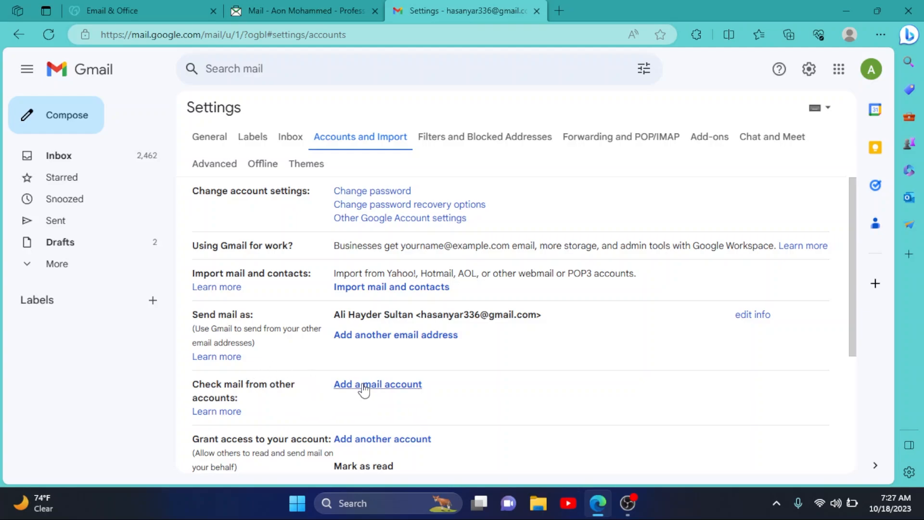
click(377, 384)
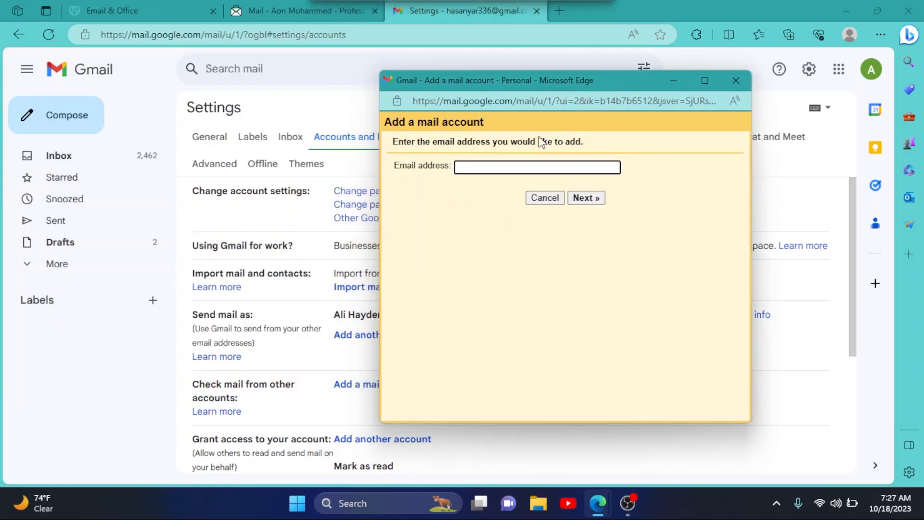
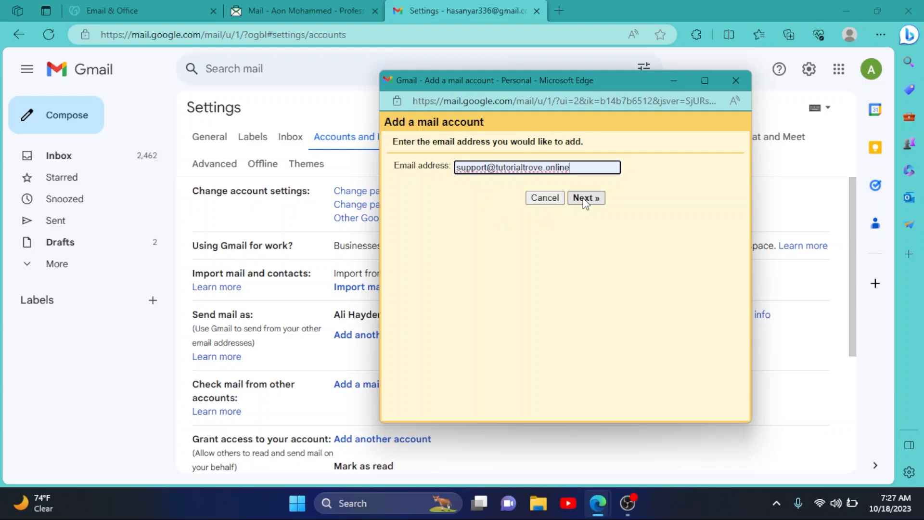
click(585, 197)
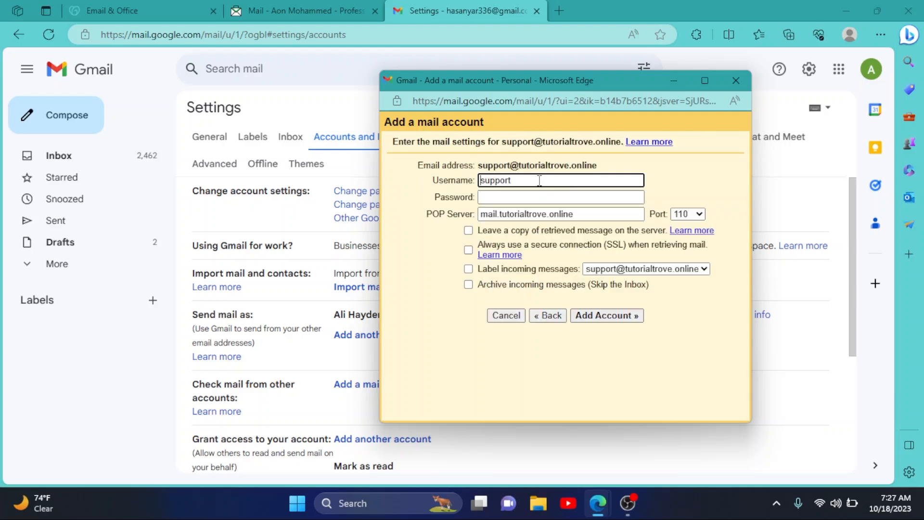
double_click(501, 181)
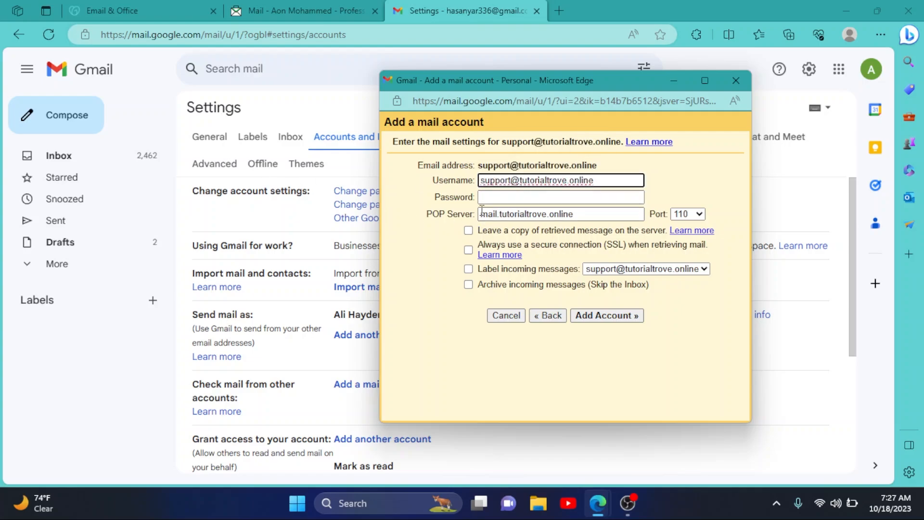
click(559, 196)
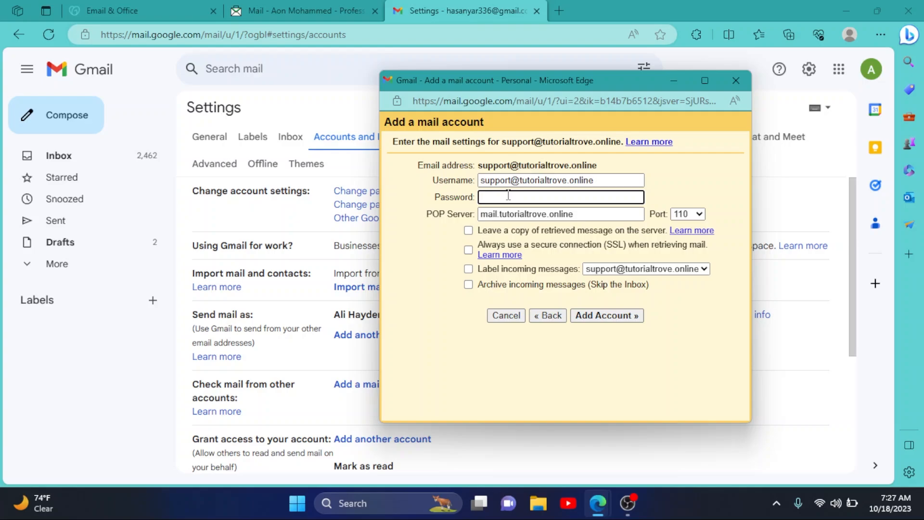
text(•)
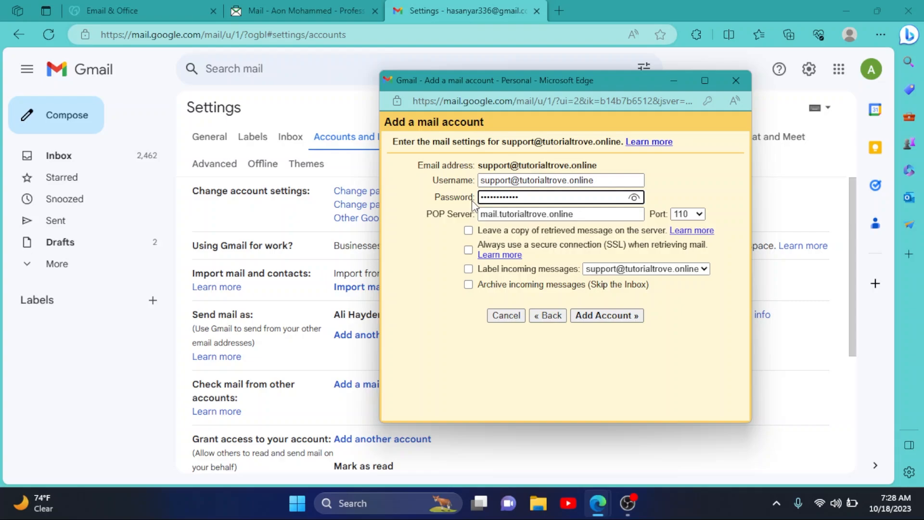
click(141, 10)
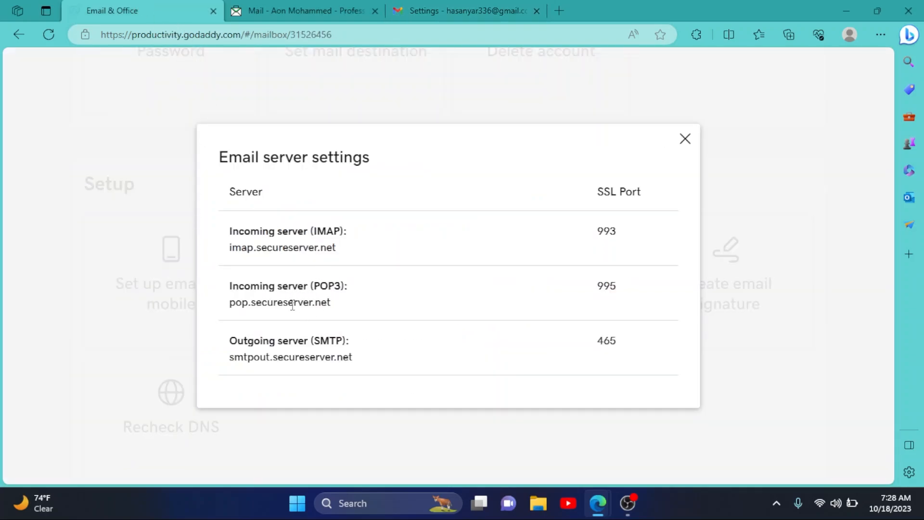
Step: Set POP server pop.secureserver.net, port 995, always use SSL, and add the account
right_click(279, 301)
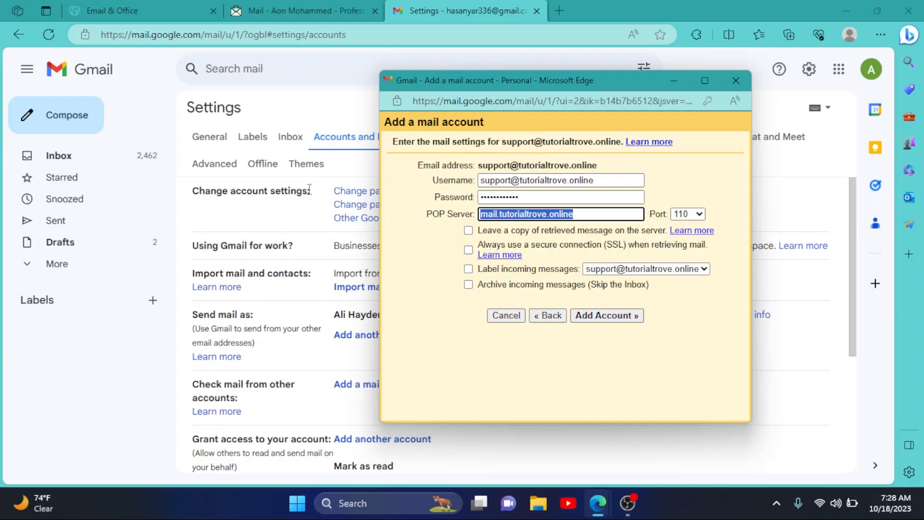
text(pop.secureserver.net)
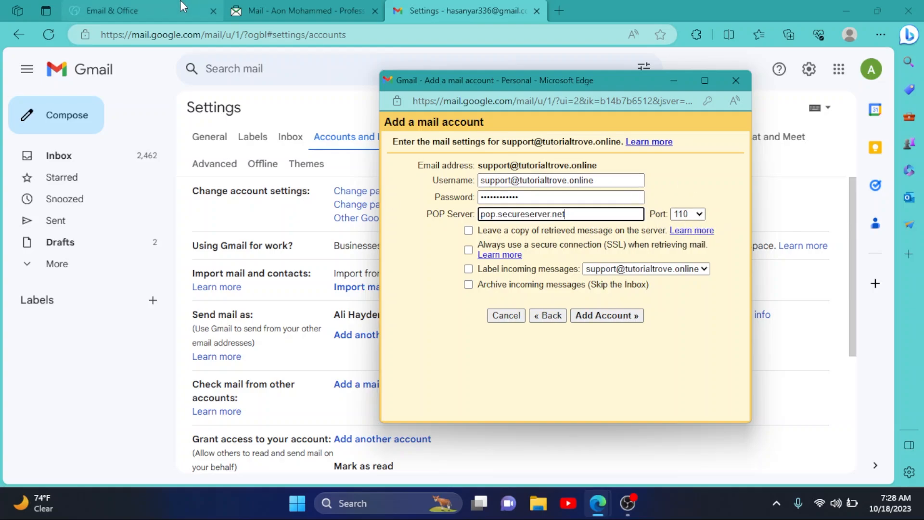
click(136, 11)
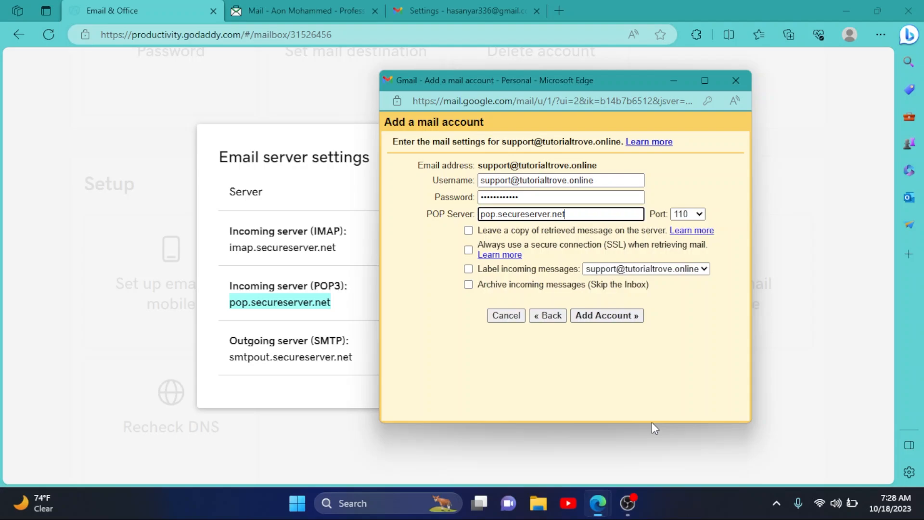
click(699, 214)
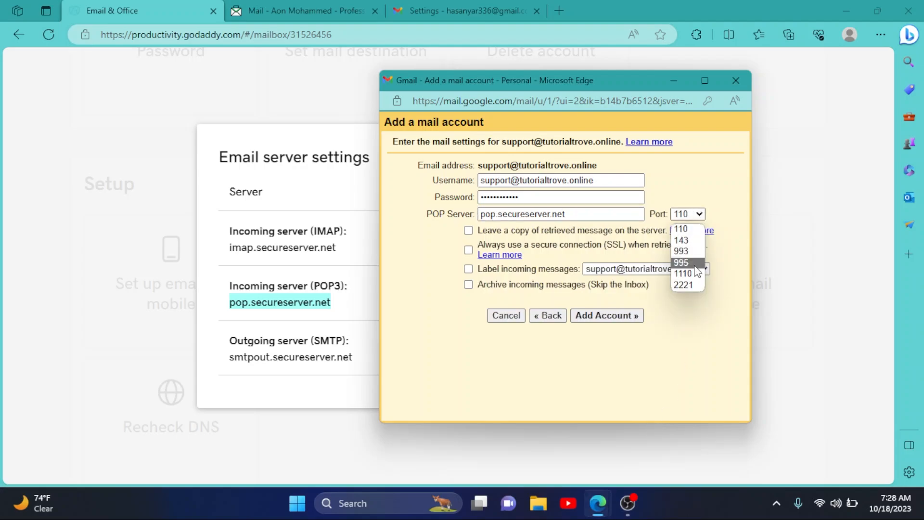
click(681, 263)
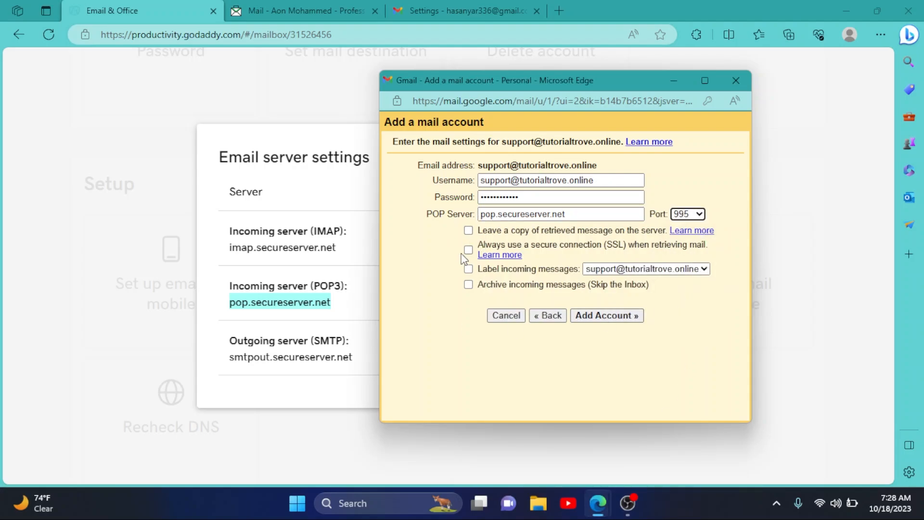
click(468, 249)
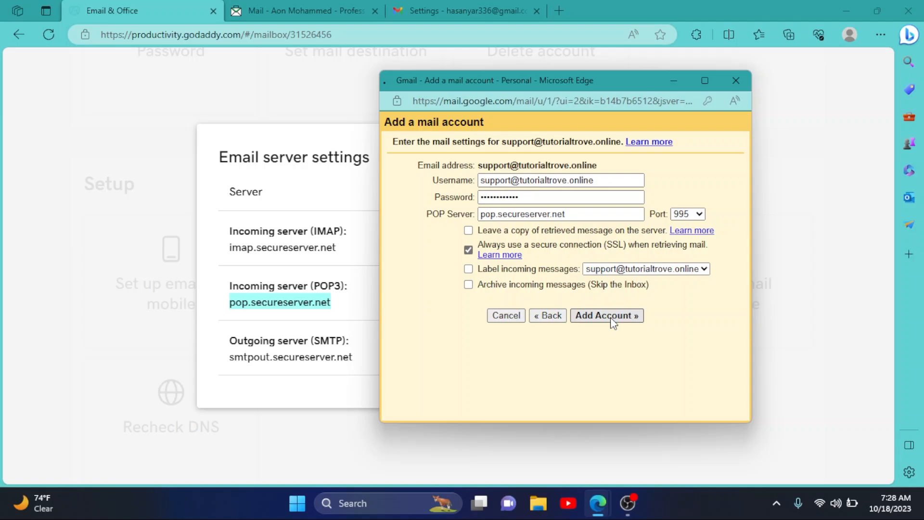
click(606, 315)
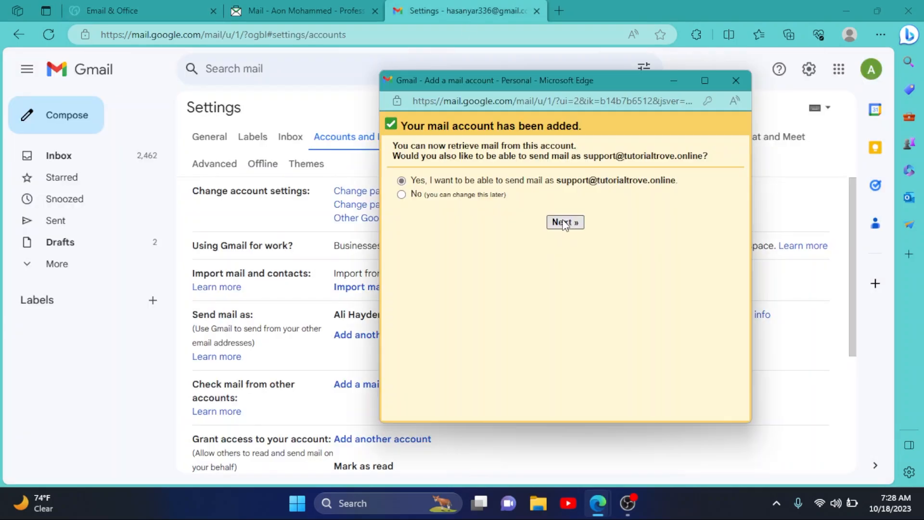
click(564, 223)
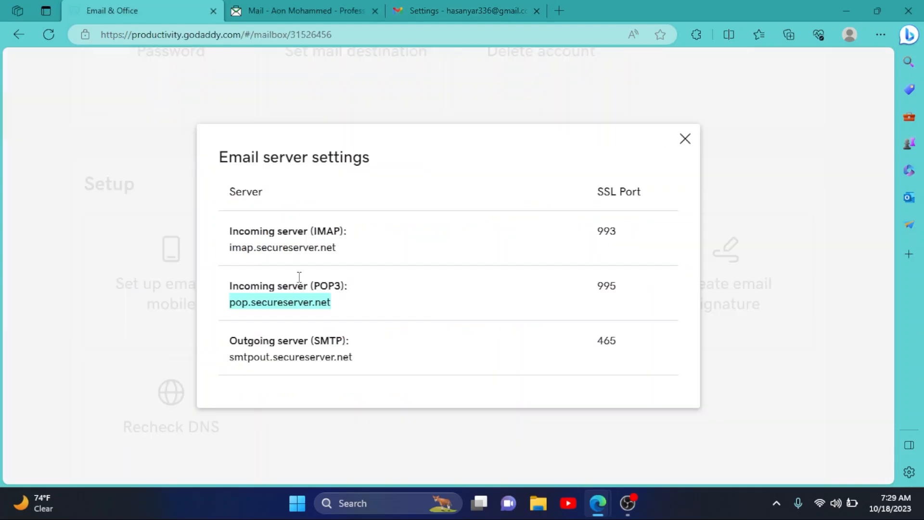
mouse_move(231, 367)
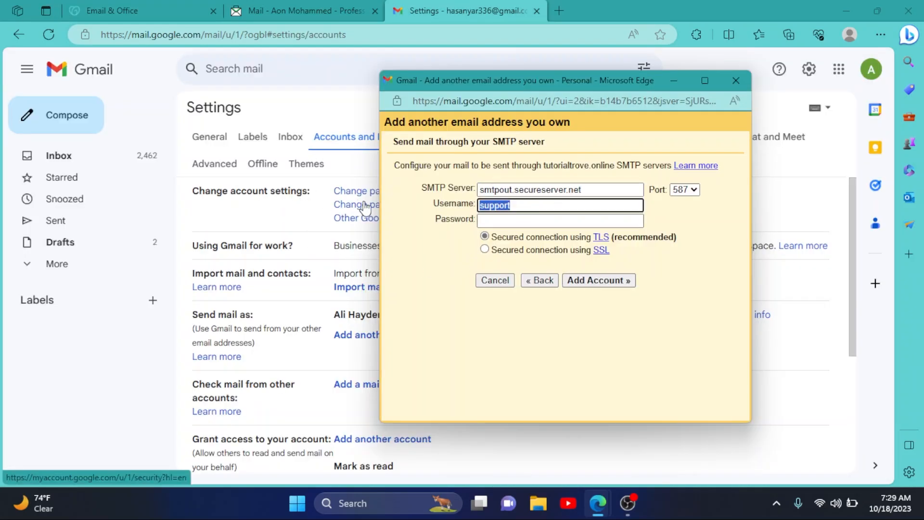
Step: Add the send-as SMTP account with port 465 and SSL, then follow the GoDaddy confirmation link
click(559, 189)
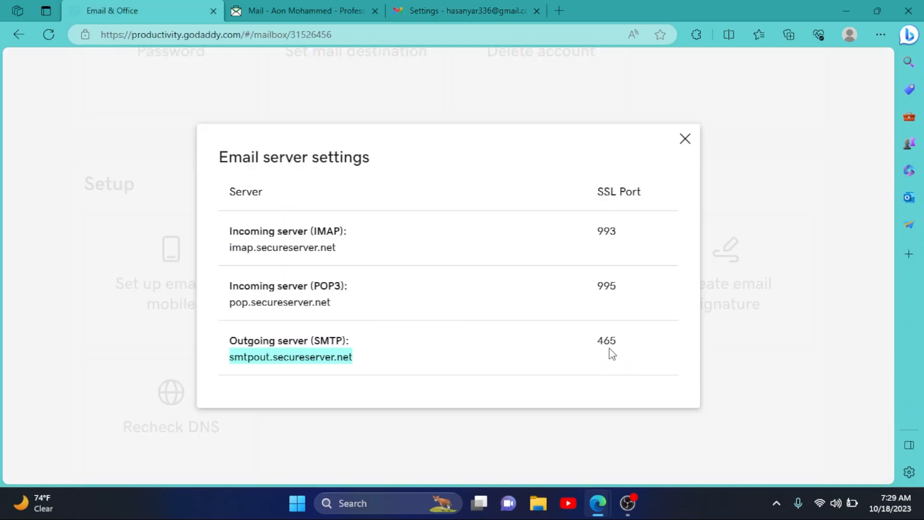
click(466, 11)
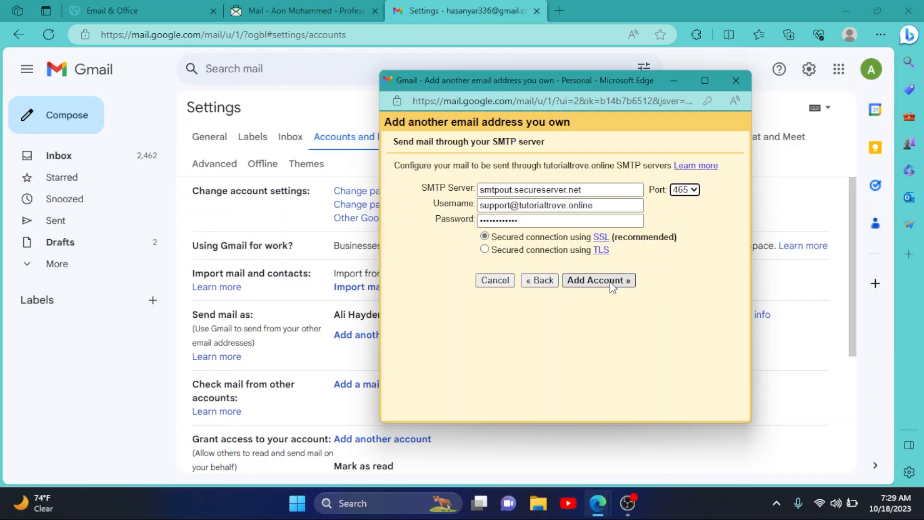
click(599, 280)
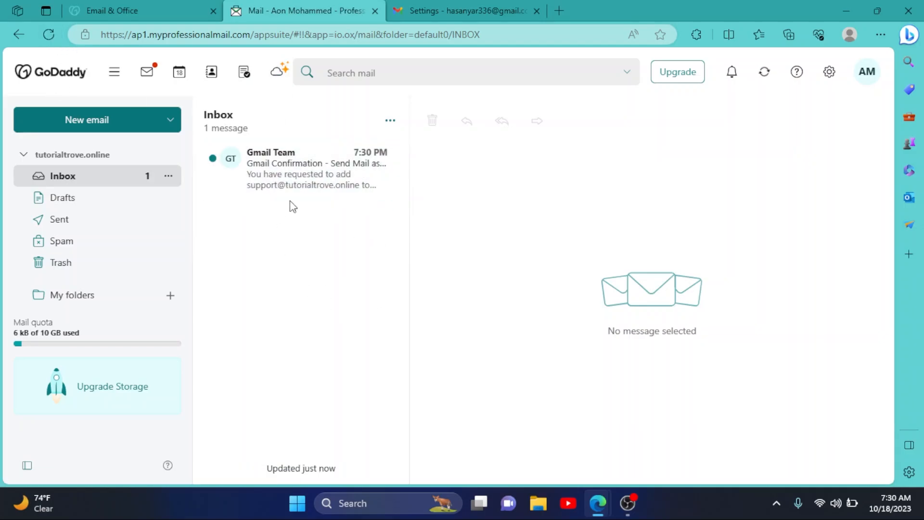
click(300, 168)
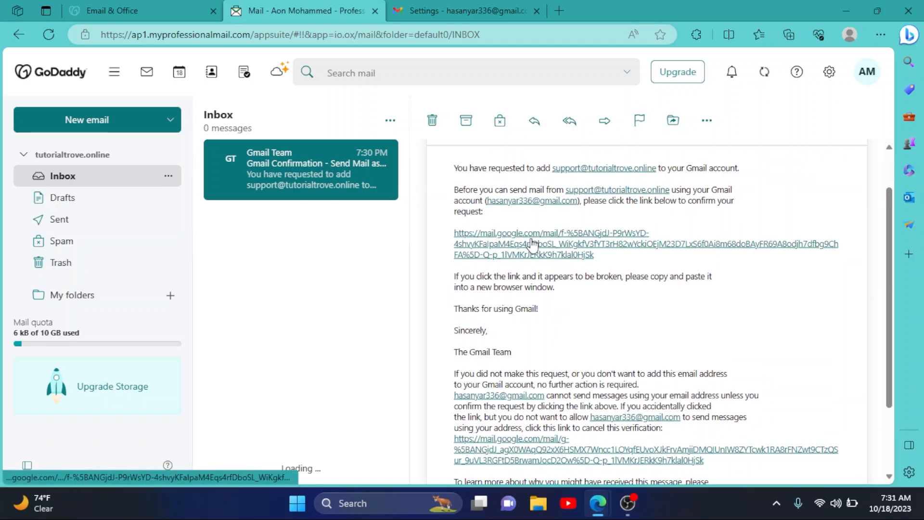
click(550, 243)
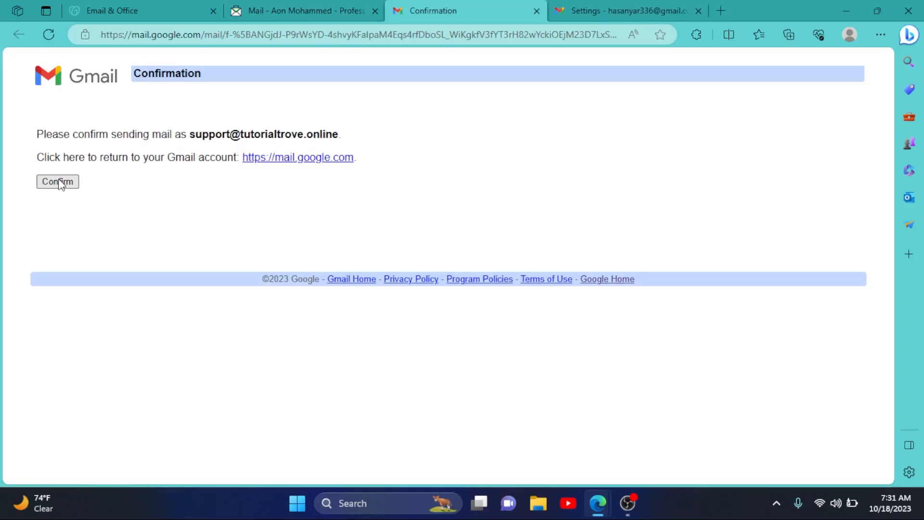
click(57, 181)
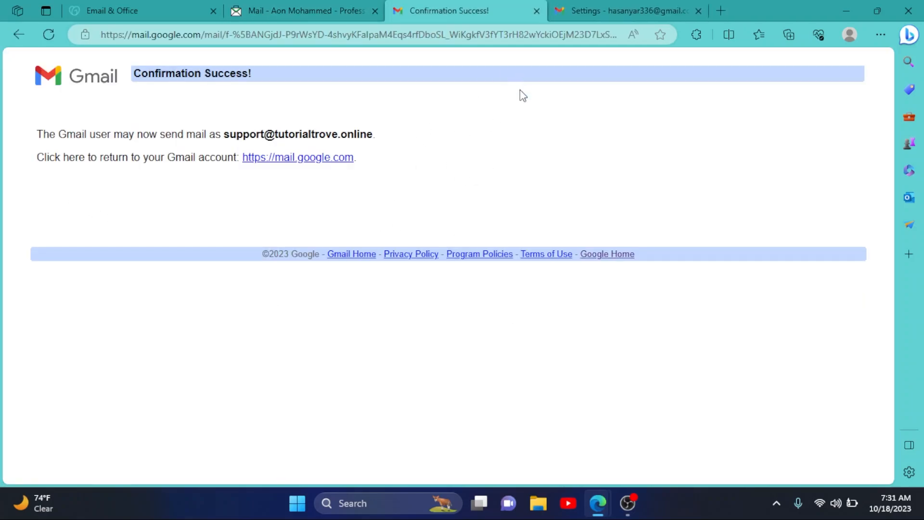
click(536, 10)
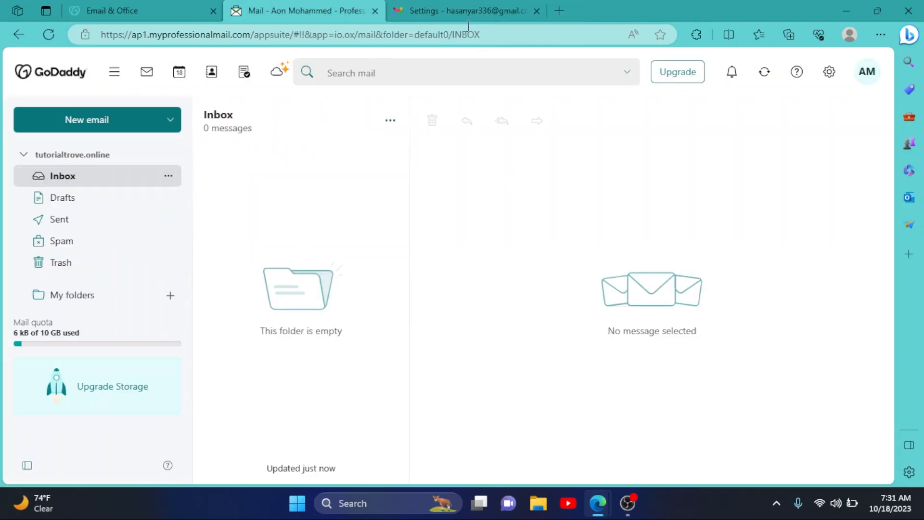
click(465, 11)
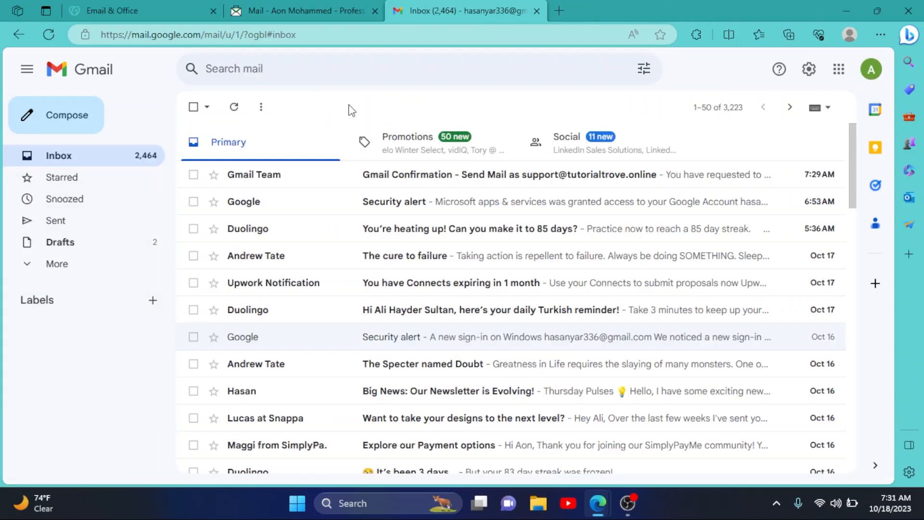